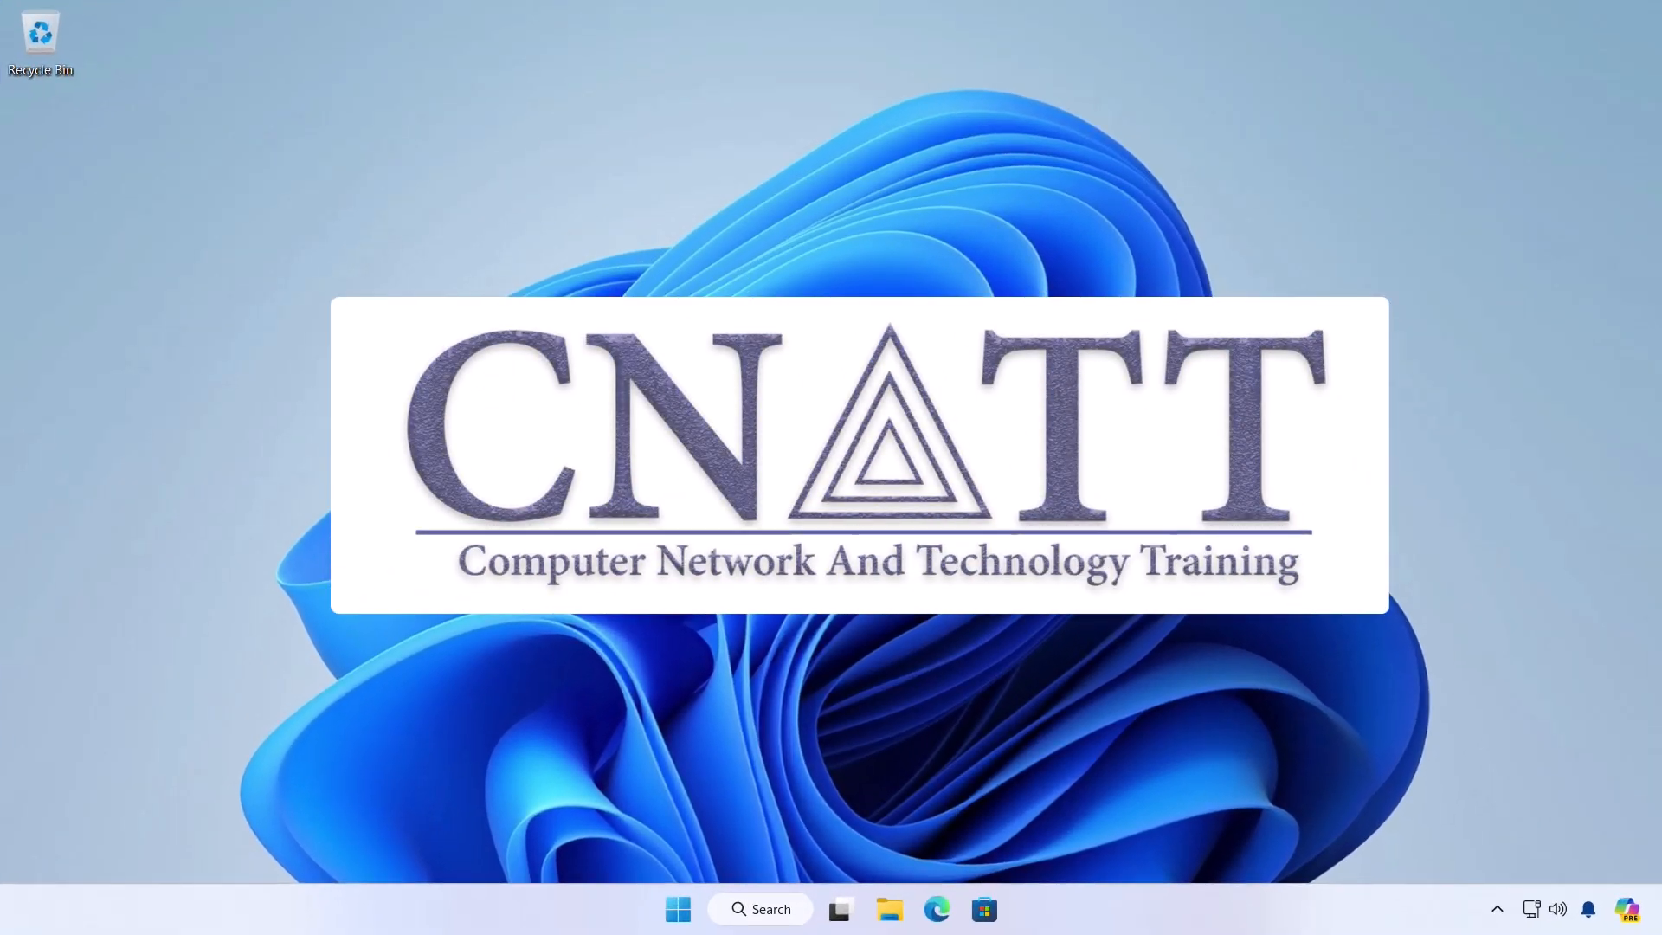
- Launch Edge from the taskbar and go to account.microsoft.com
click(935, 910)
text(account.micro)
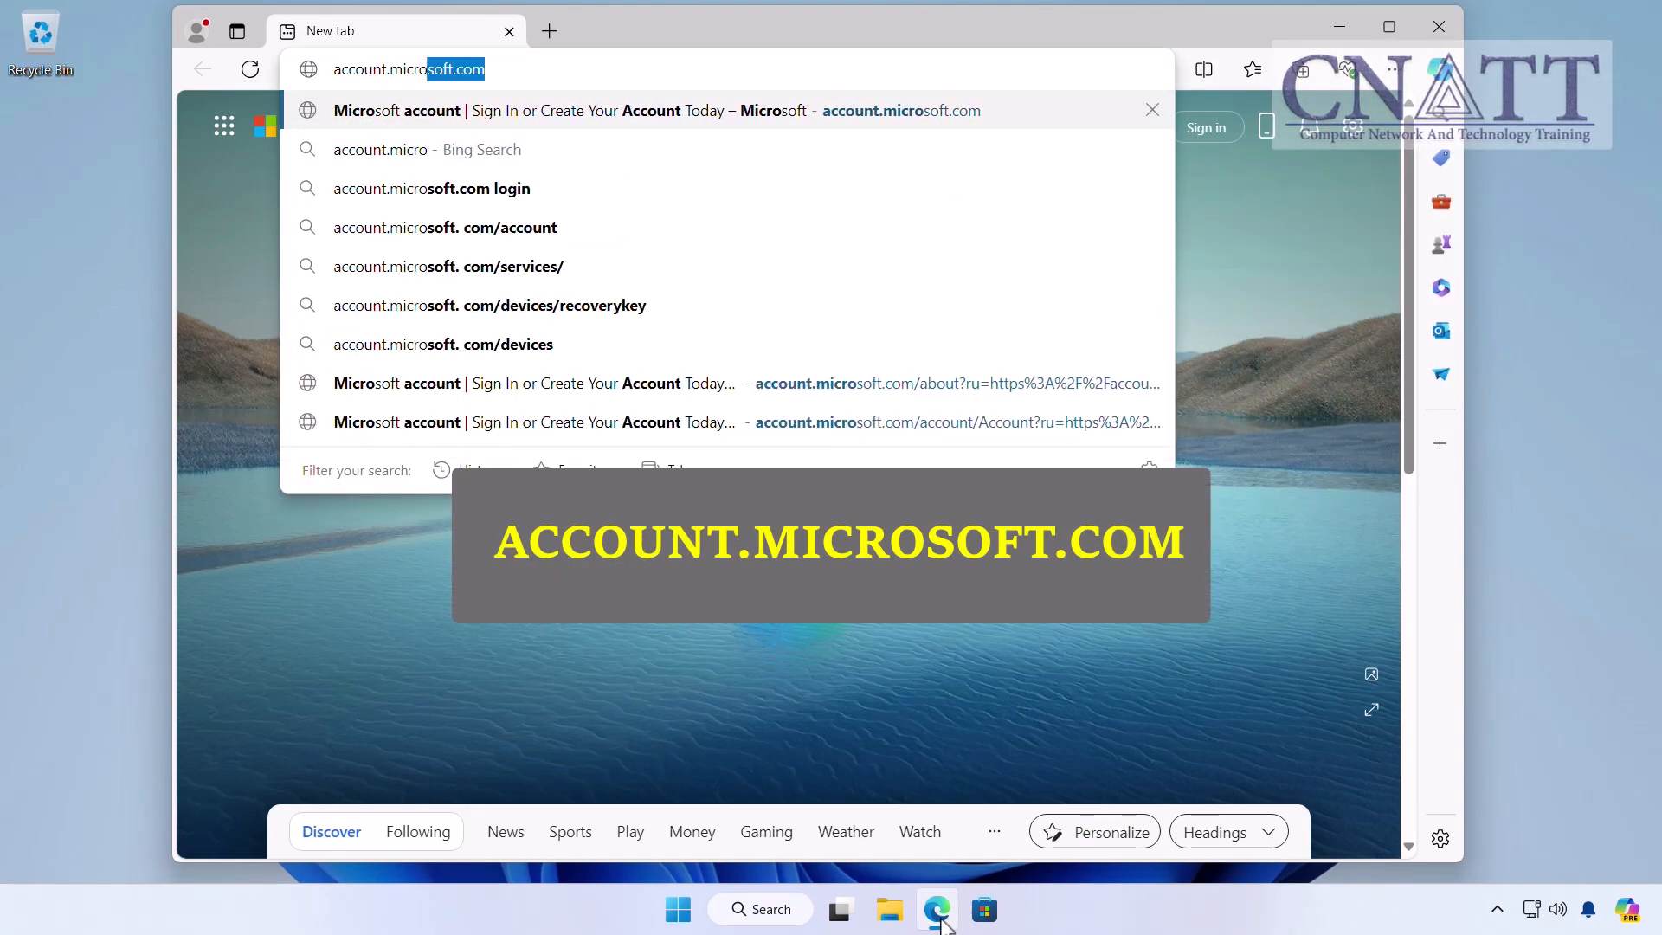
key(Enter)
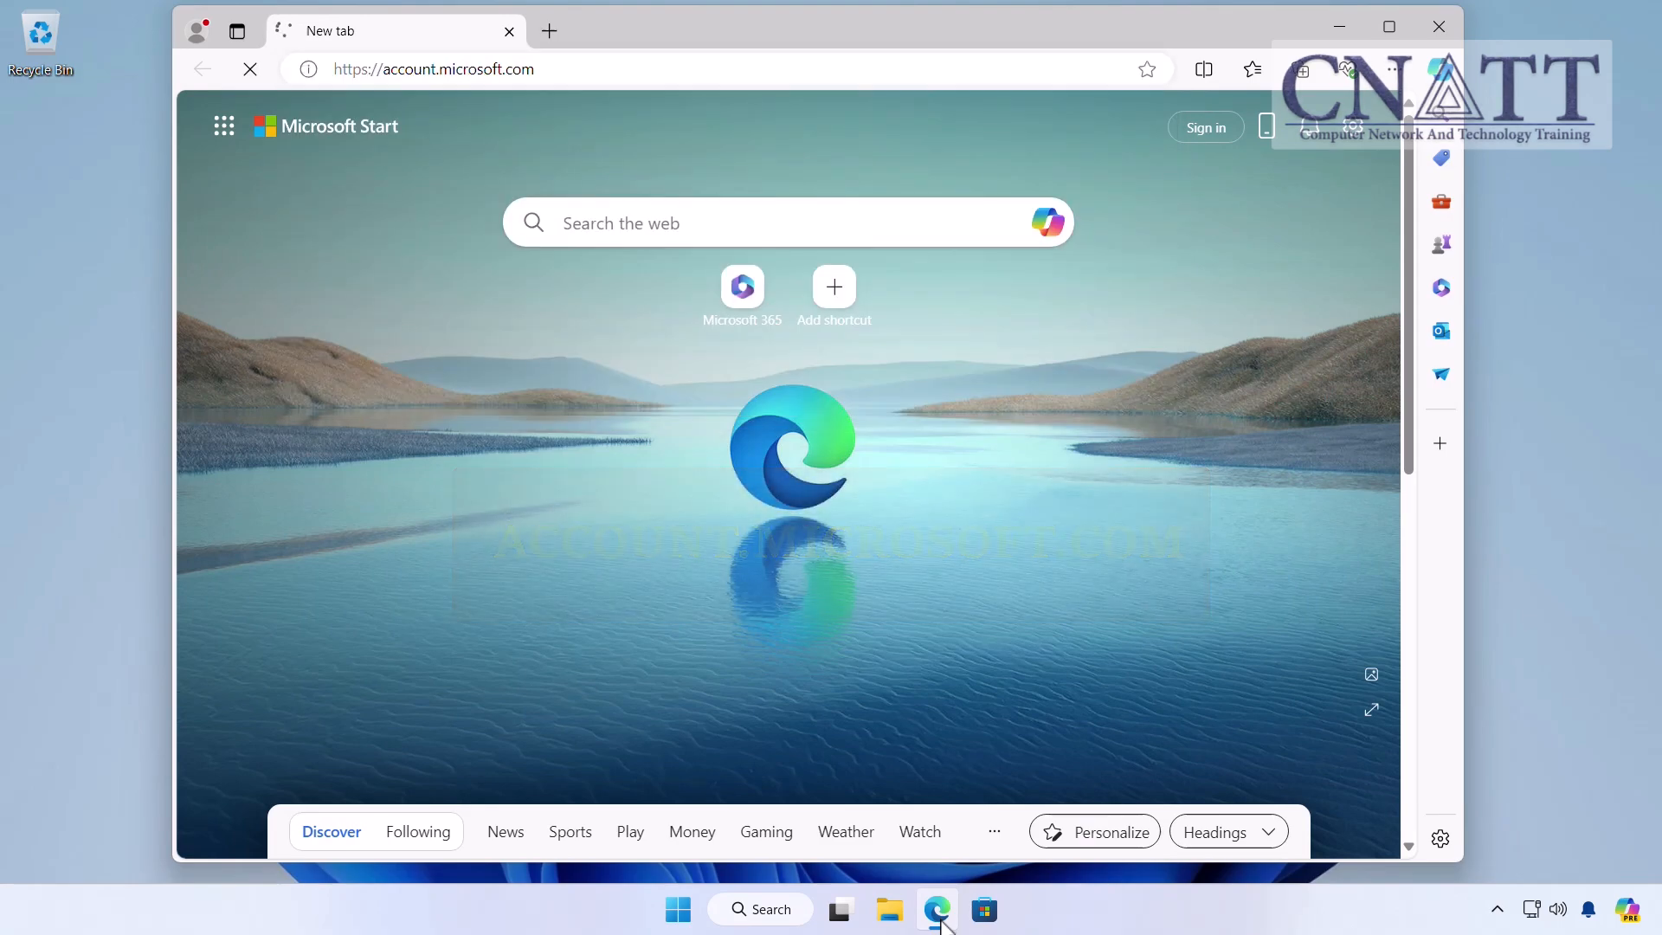
- Sign in with the Gmail address and password, declining browser sign-in and password saving
click(1206, 126)
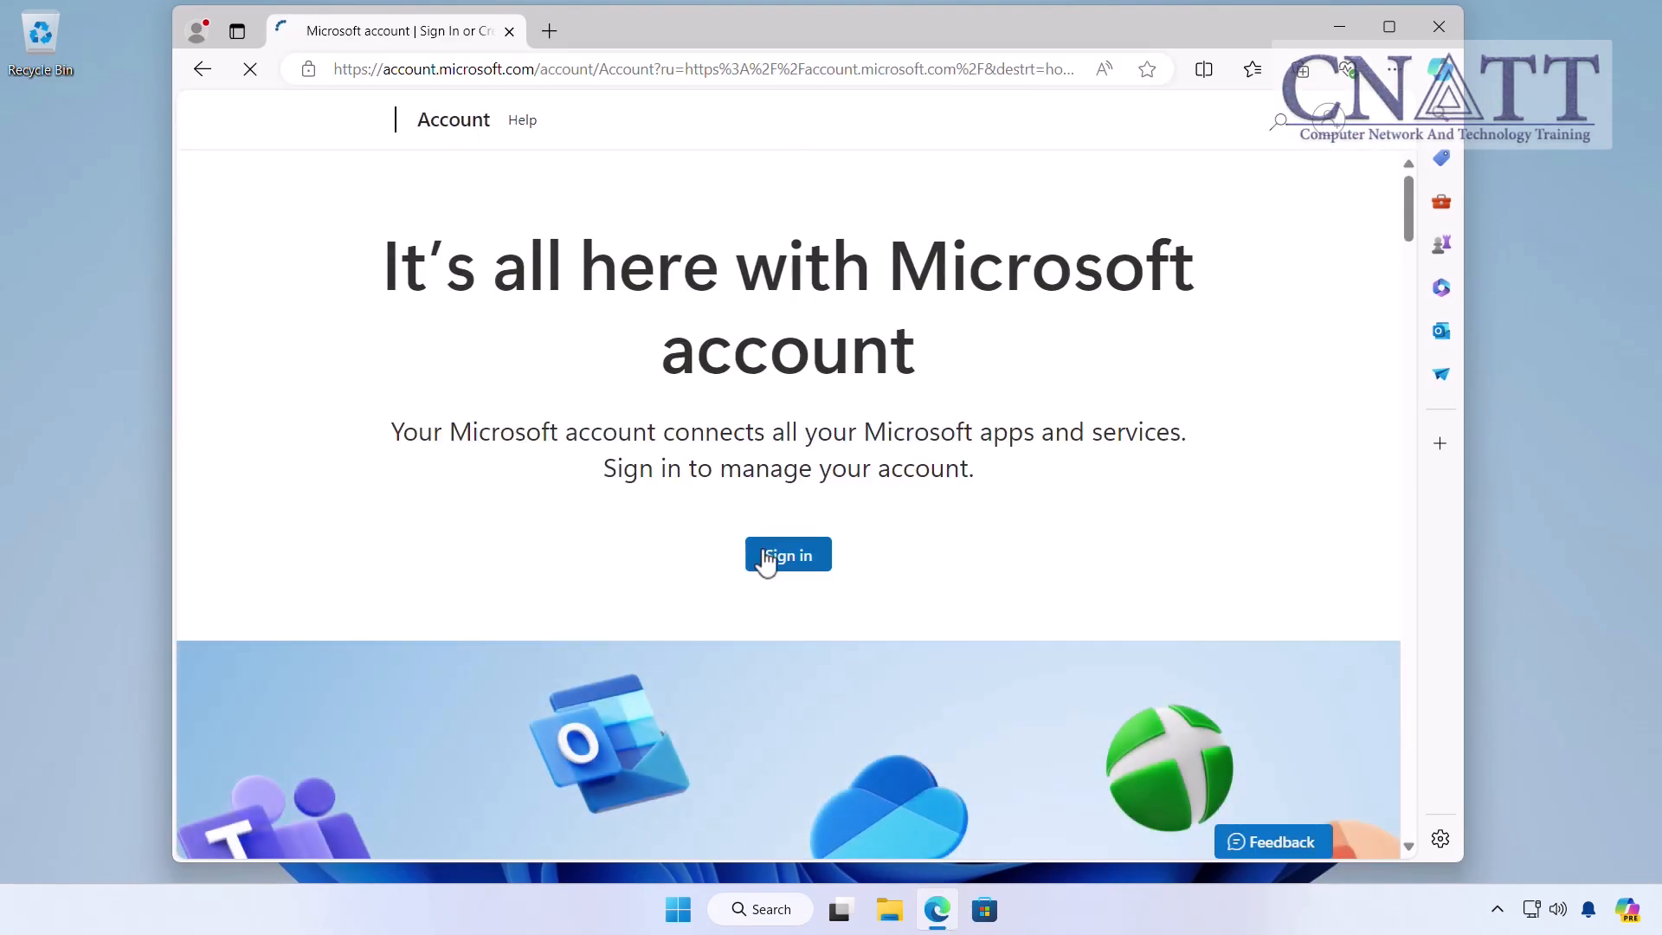
mouse_move(779, 578)
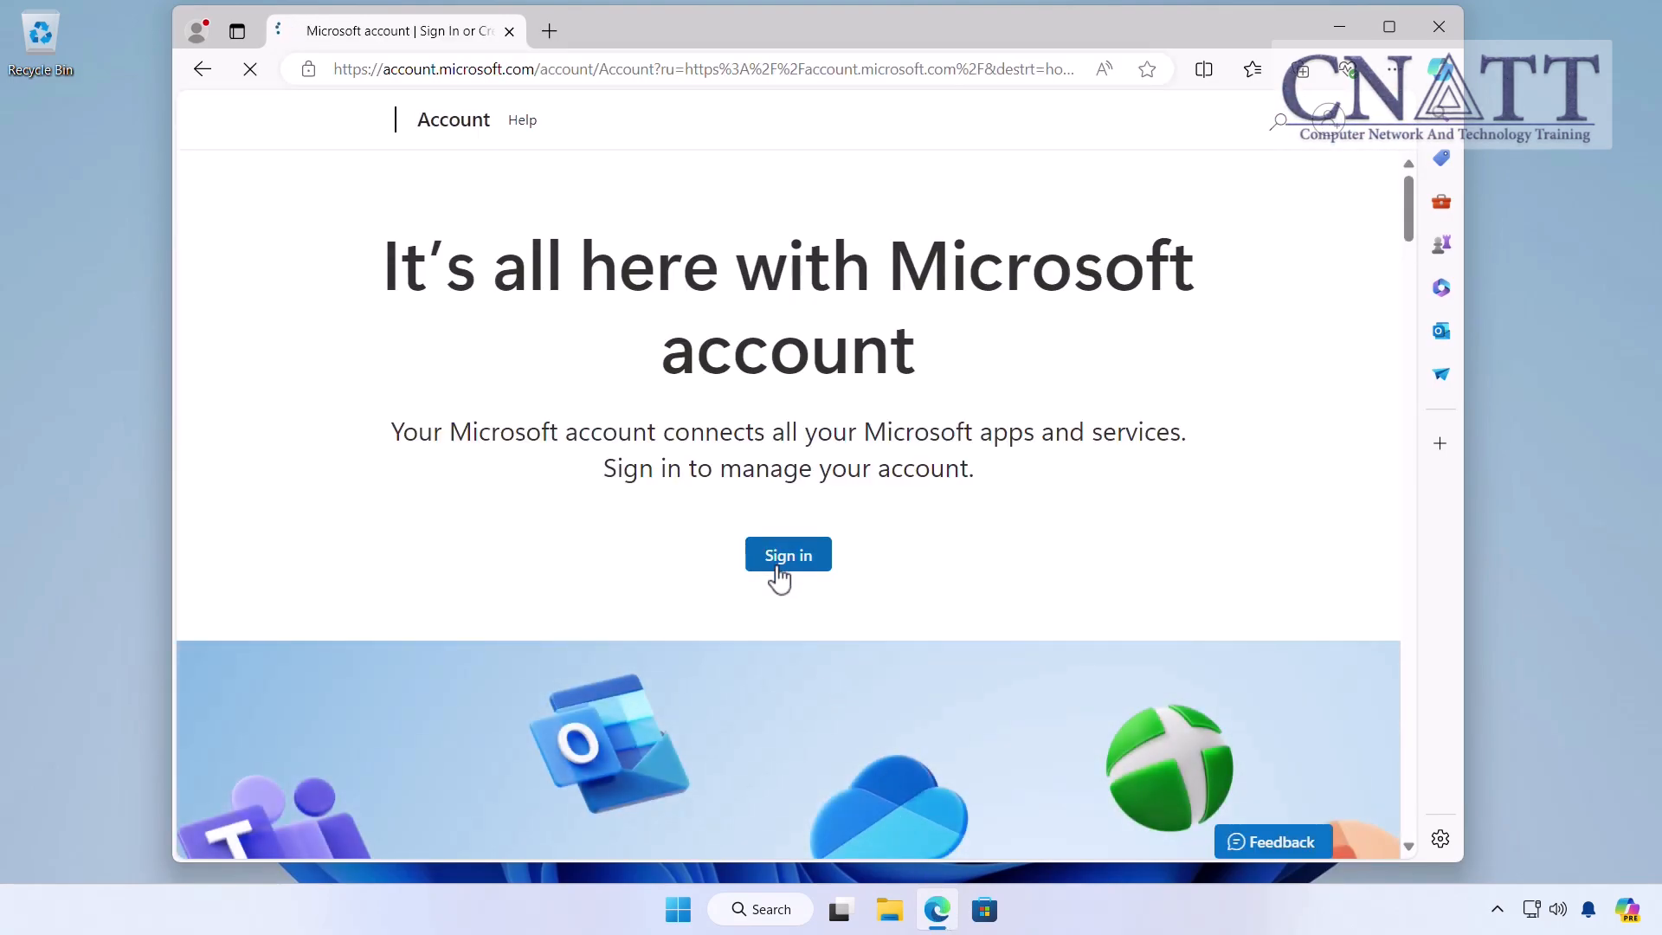
click(788, 554)
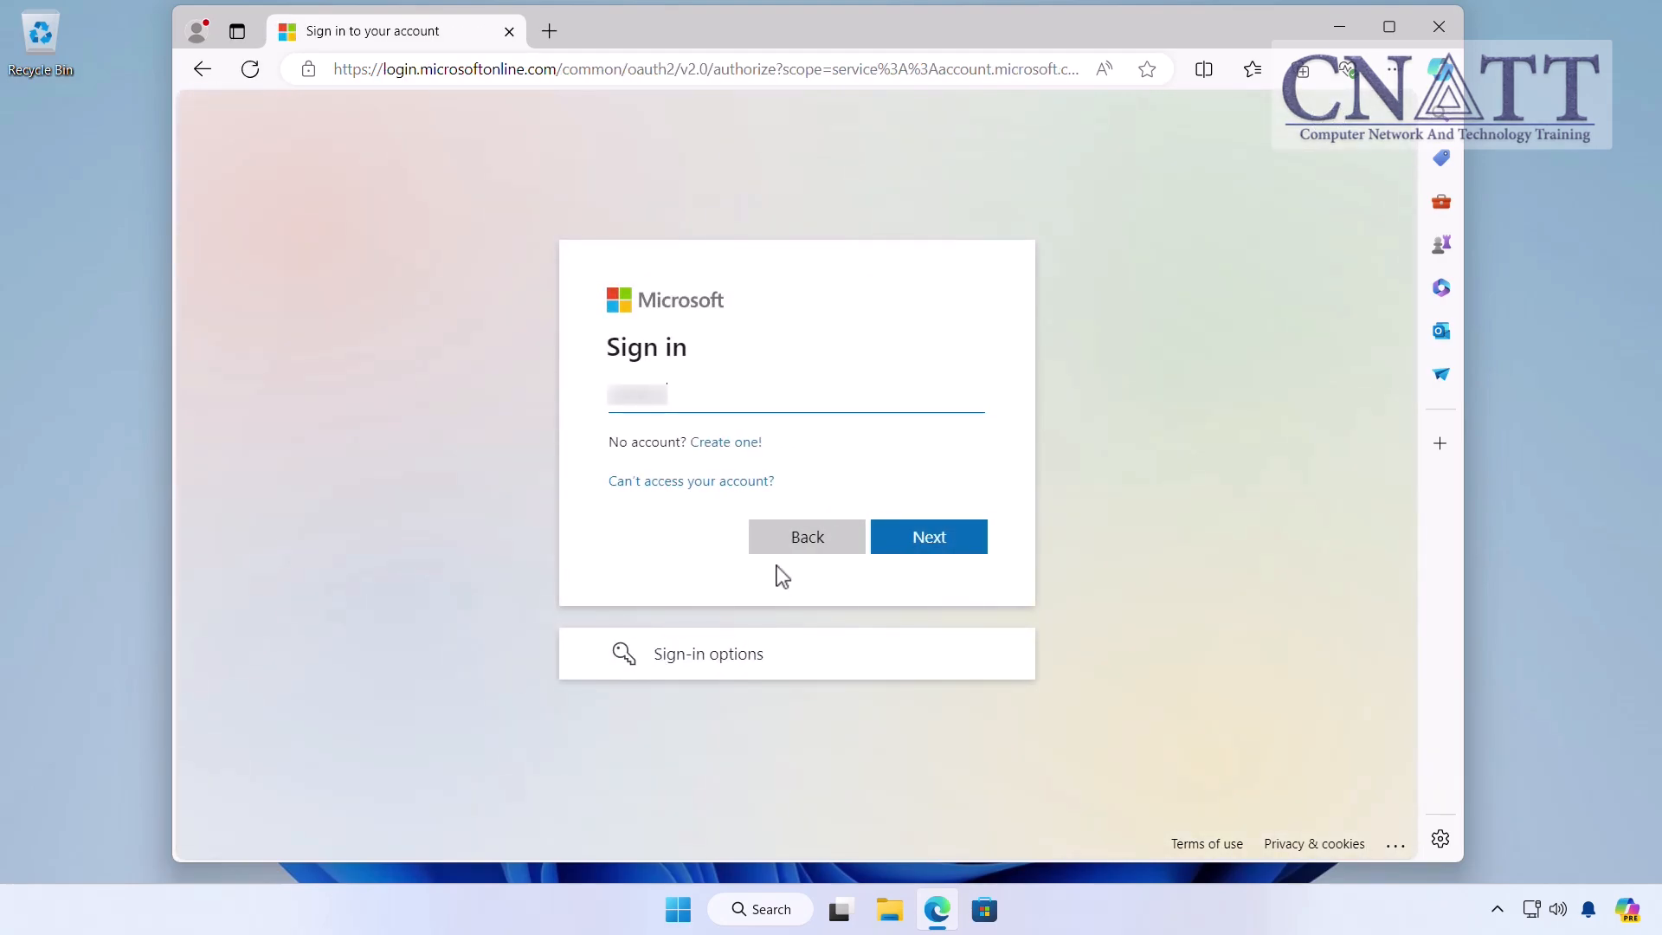
text(@gmail.com)
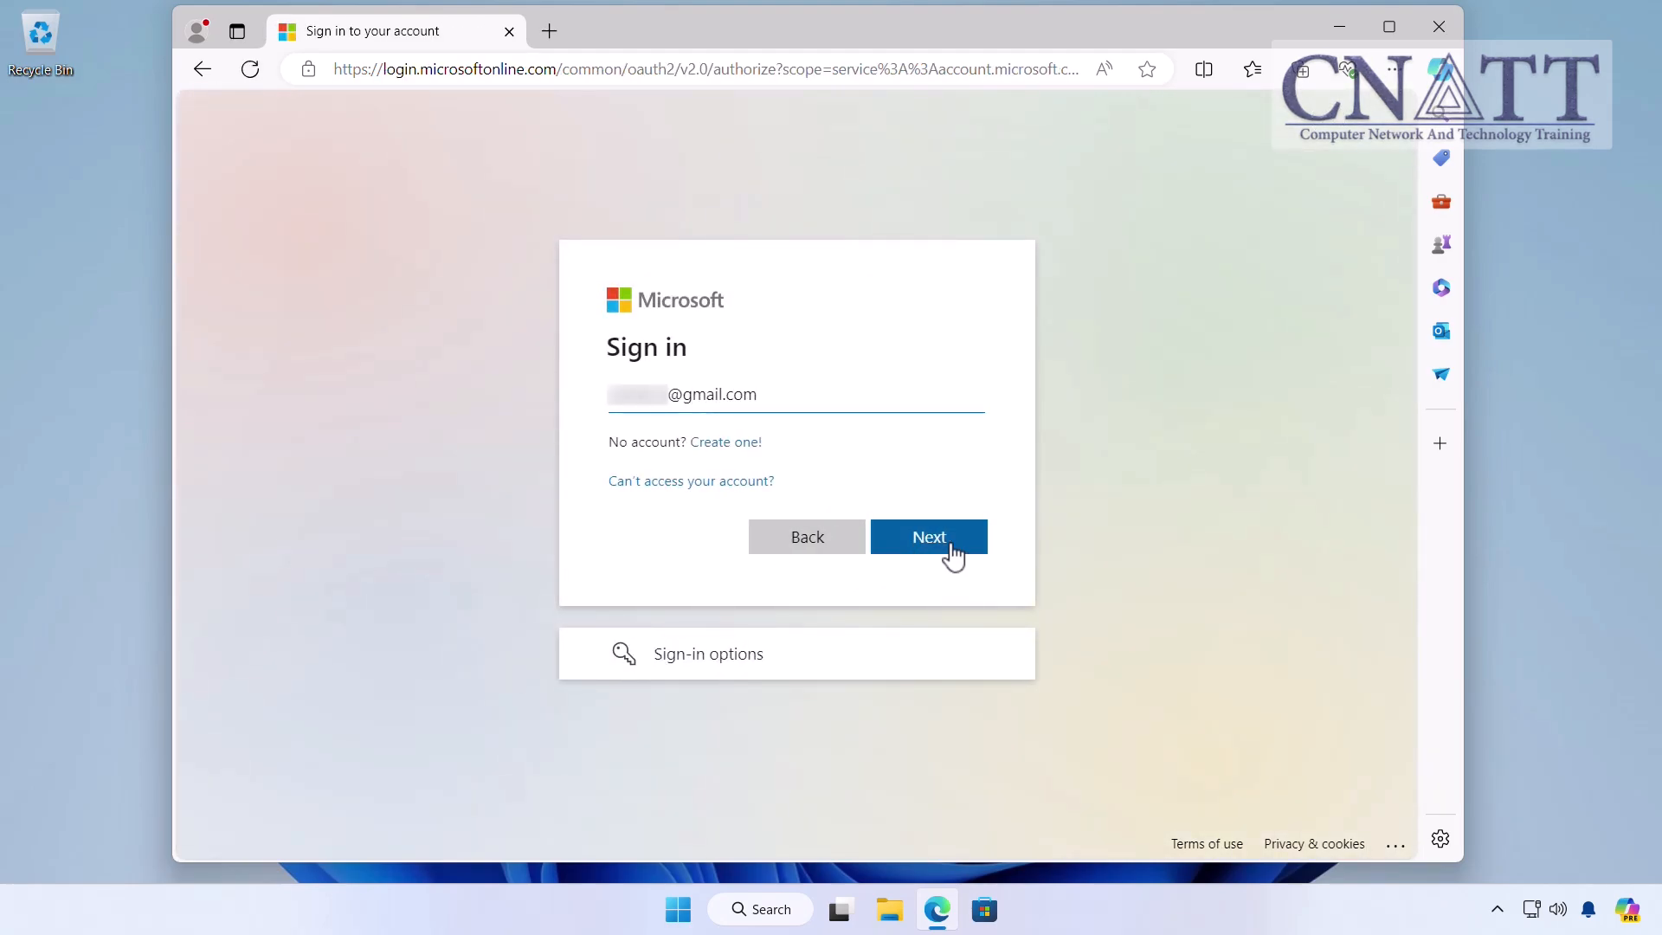
click(927, 537)
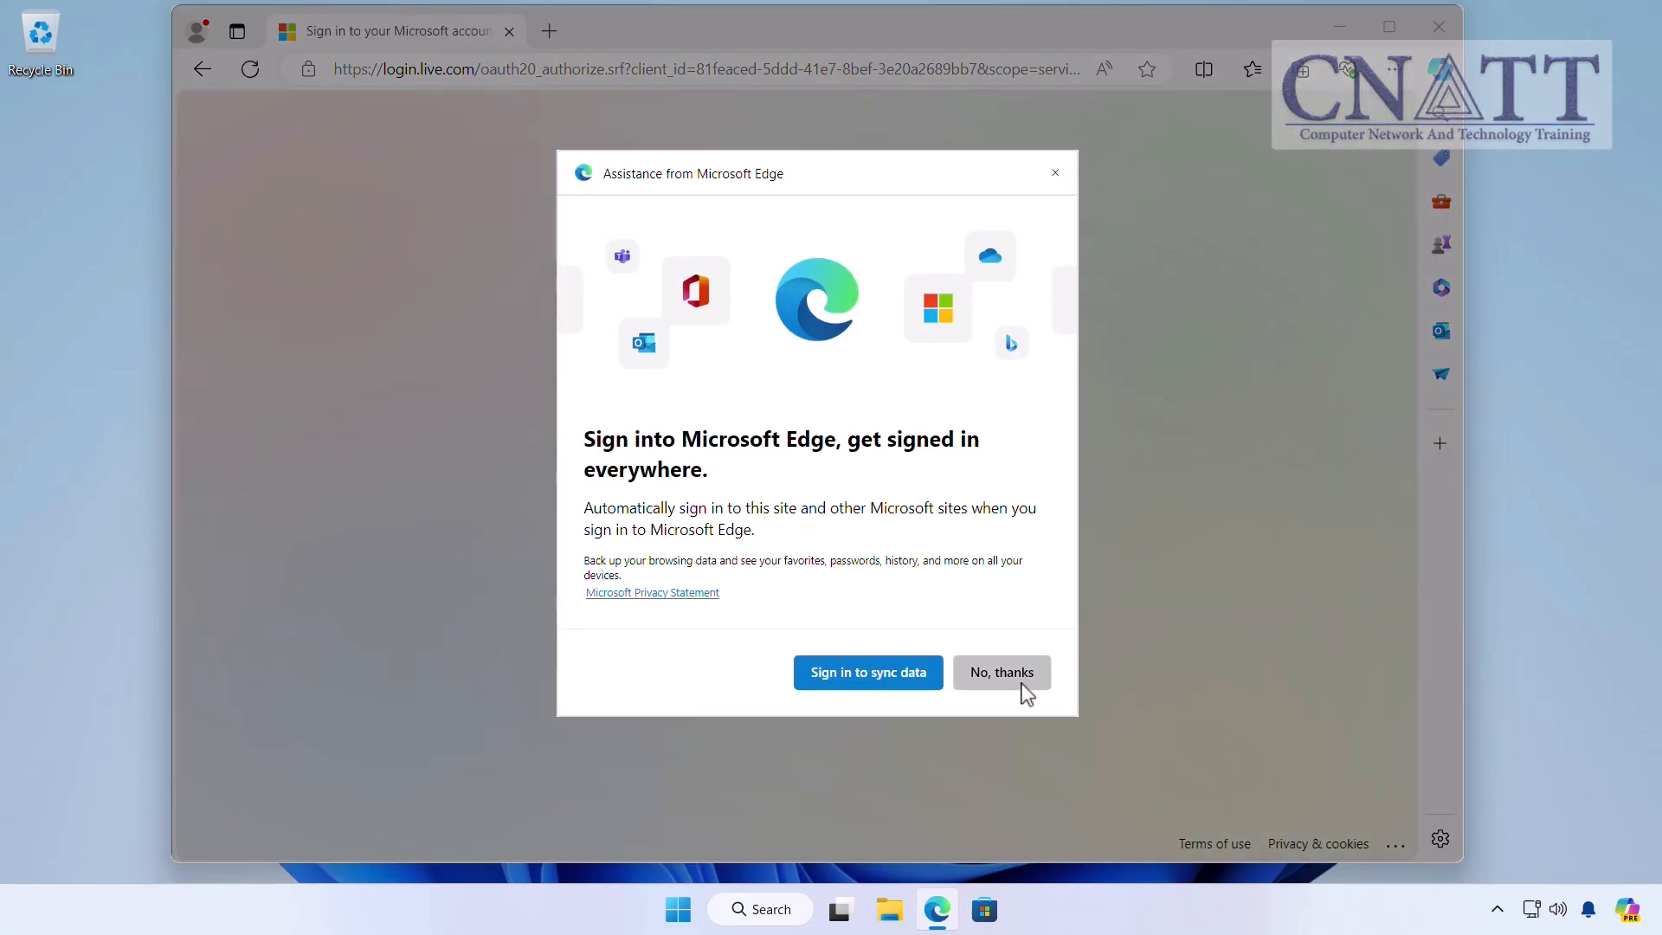
click(999, 671)
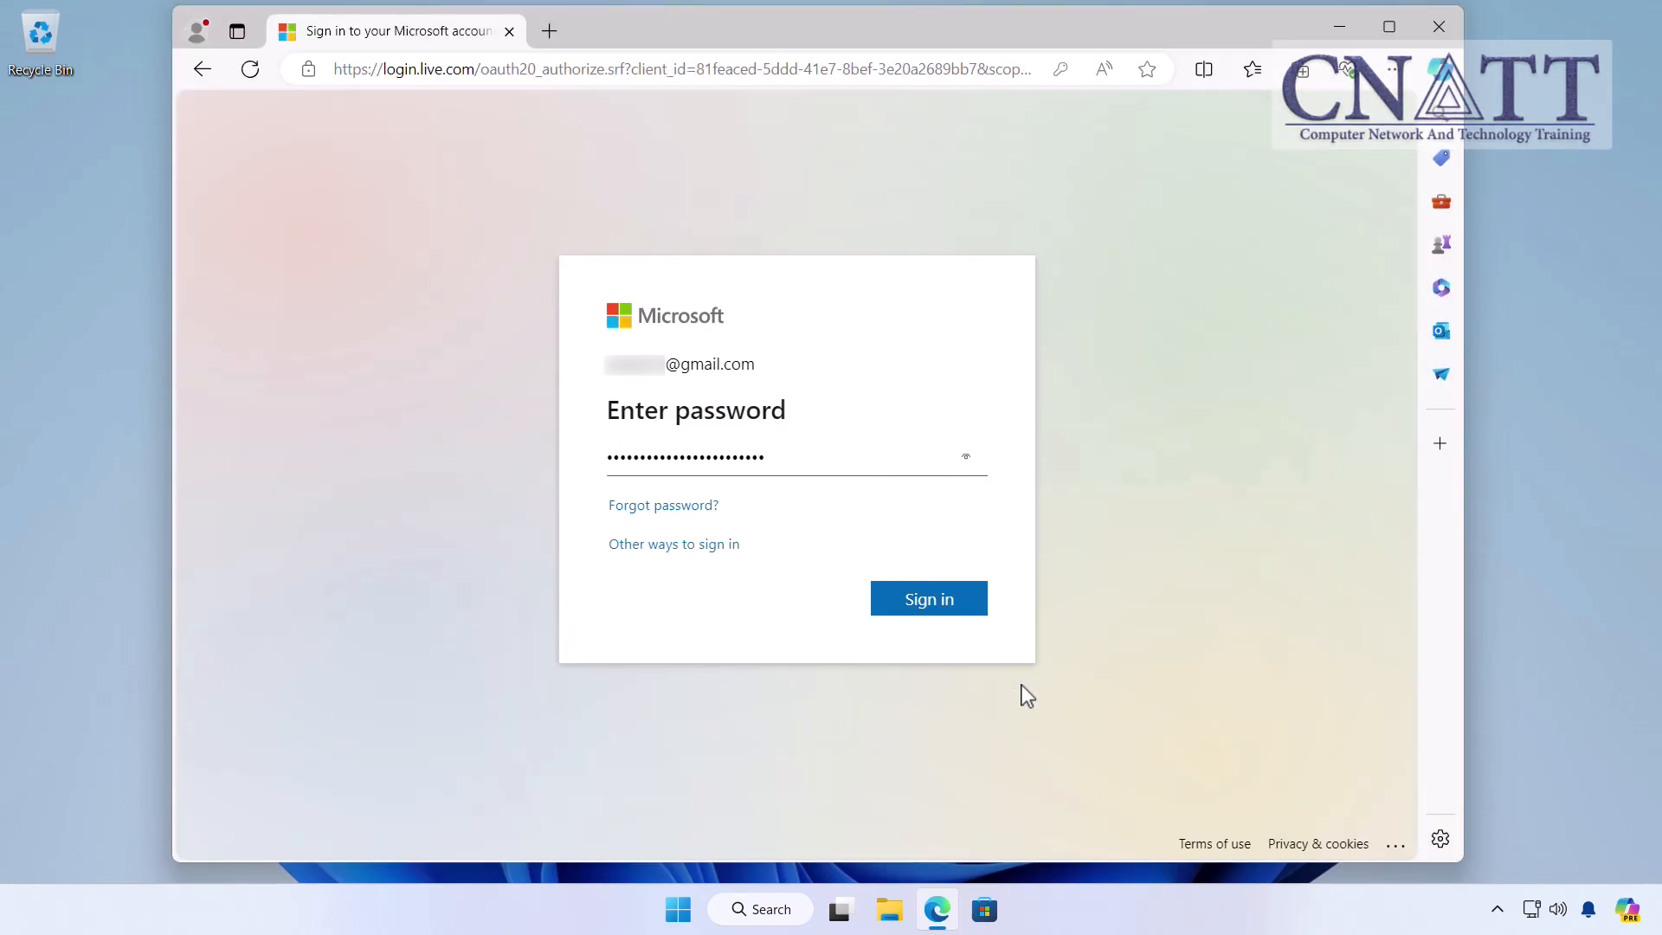
click(927, 598)
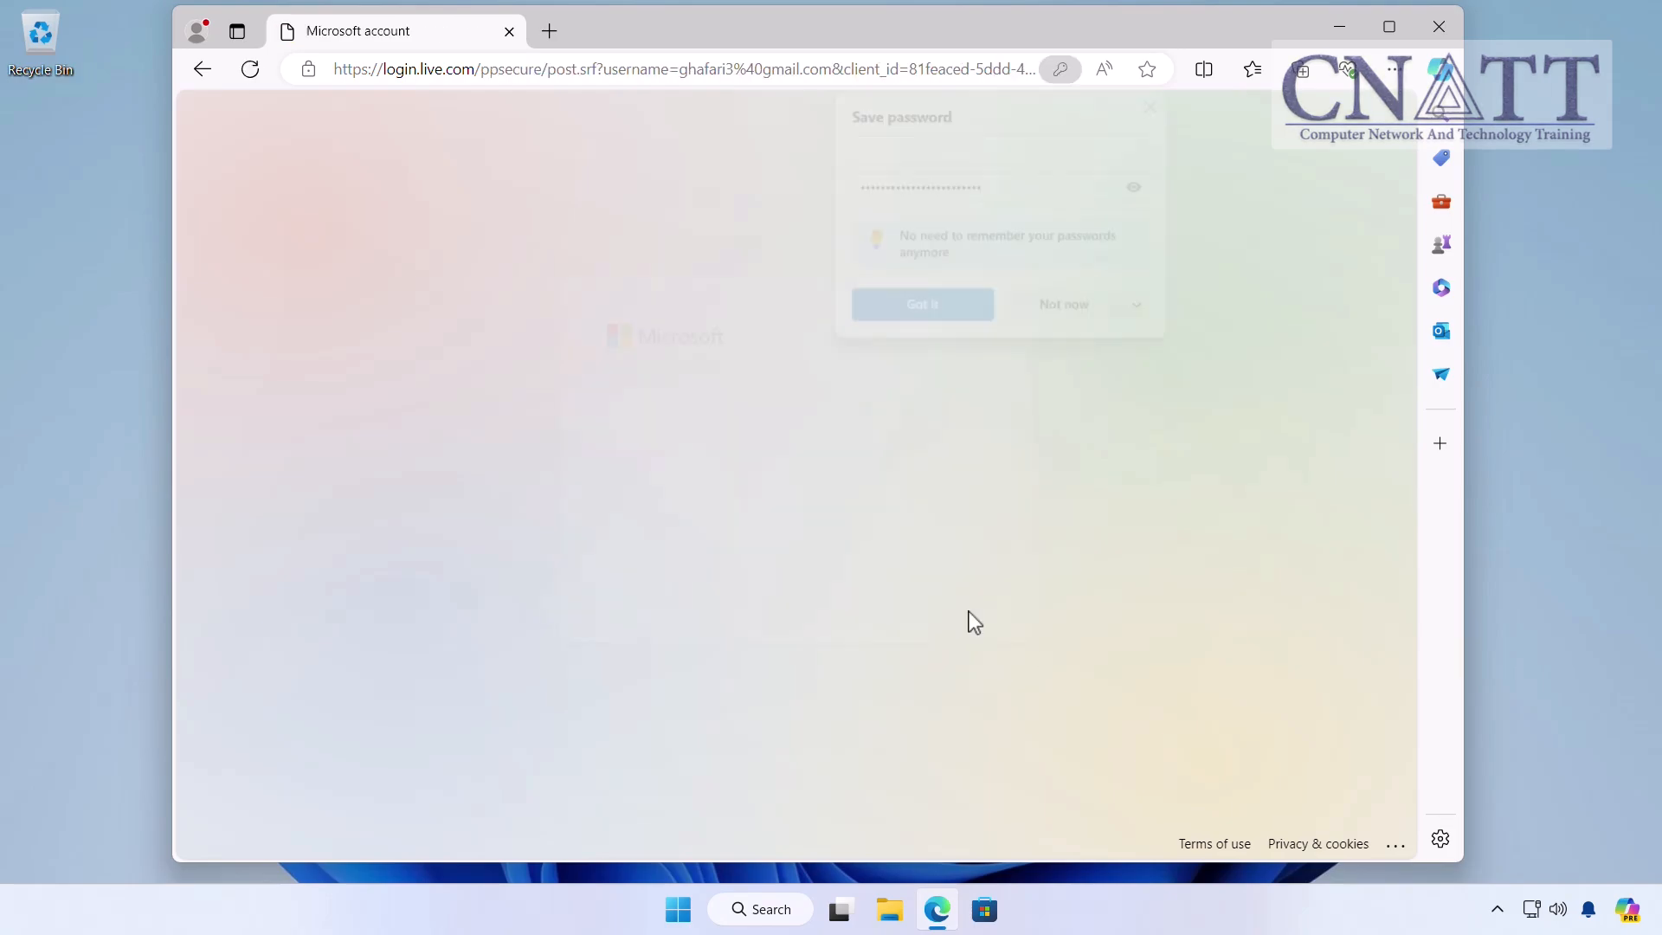
click(921, 304)
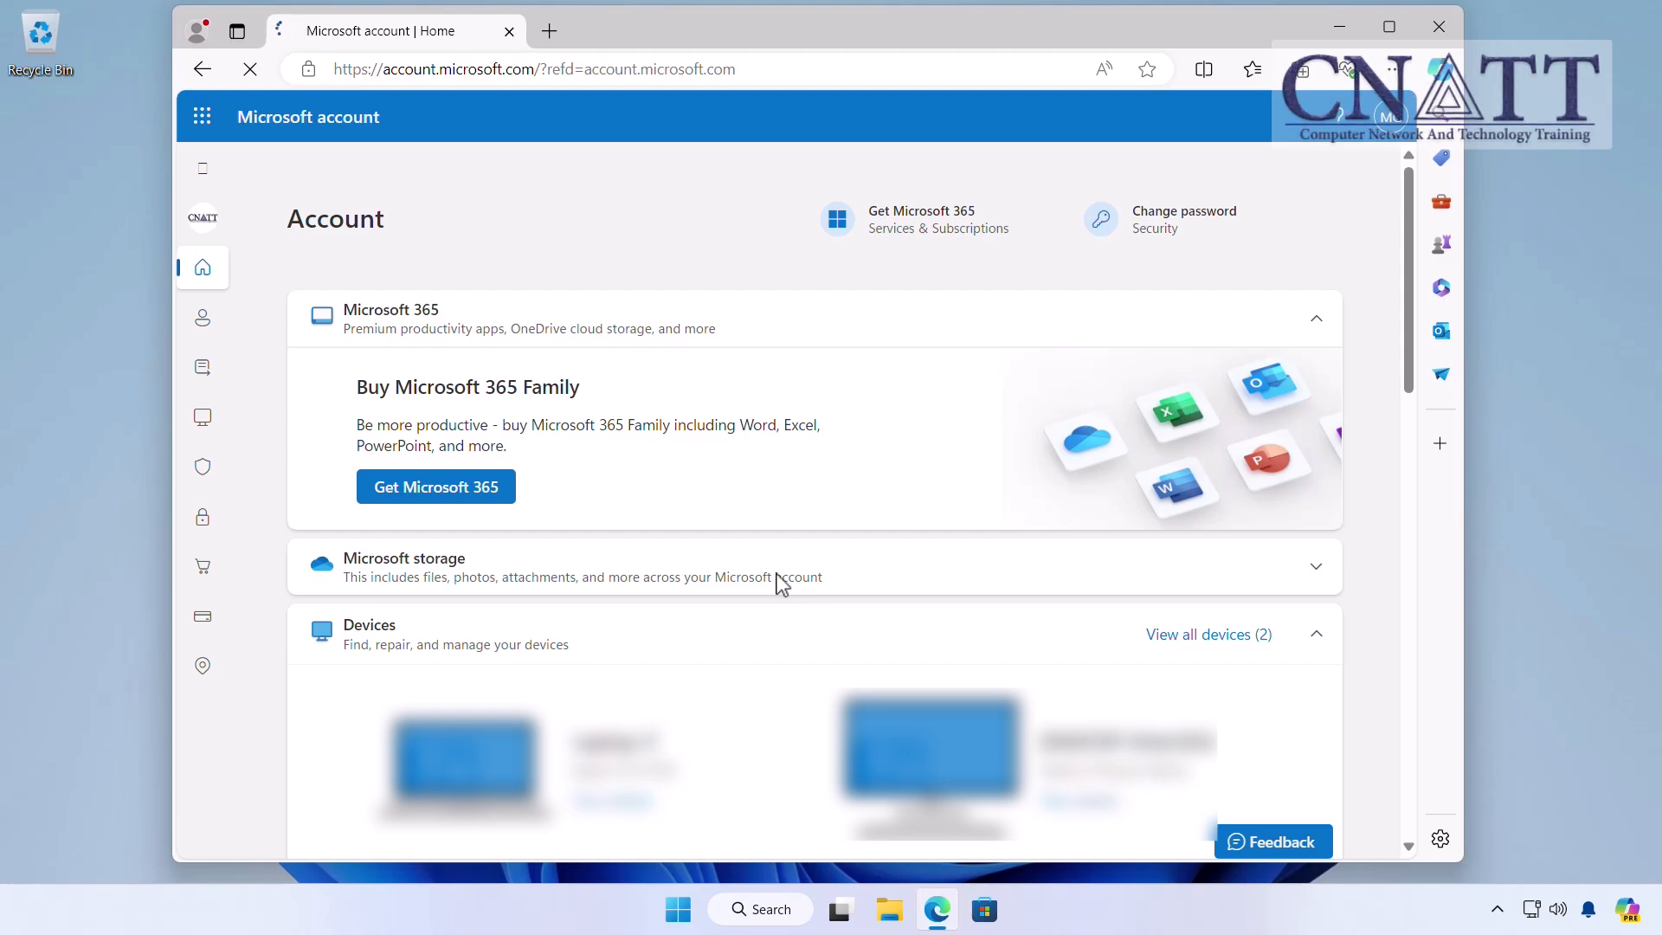
- Expand the account navigation menu and go to the Security page
click(201, 169)
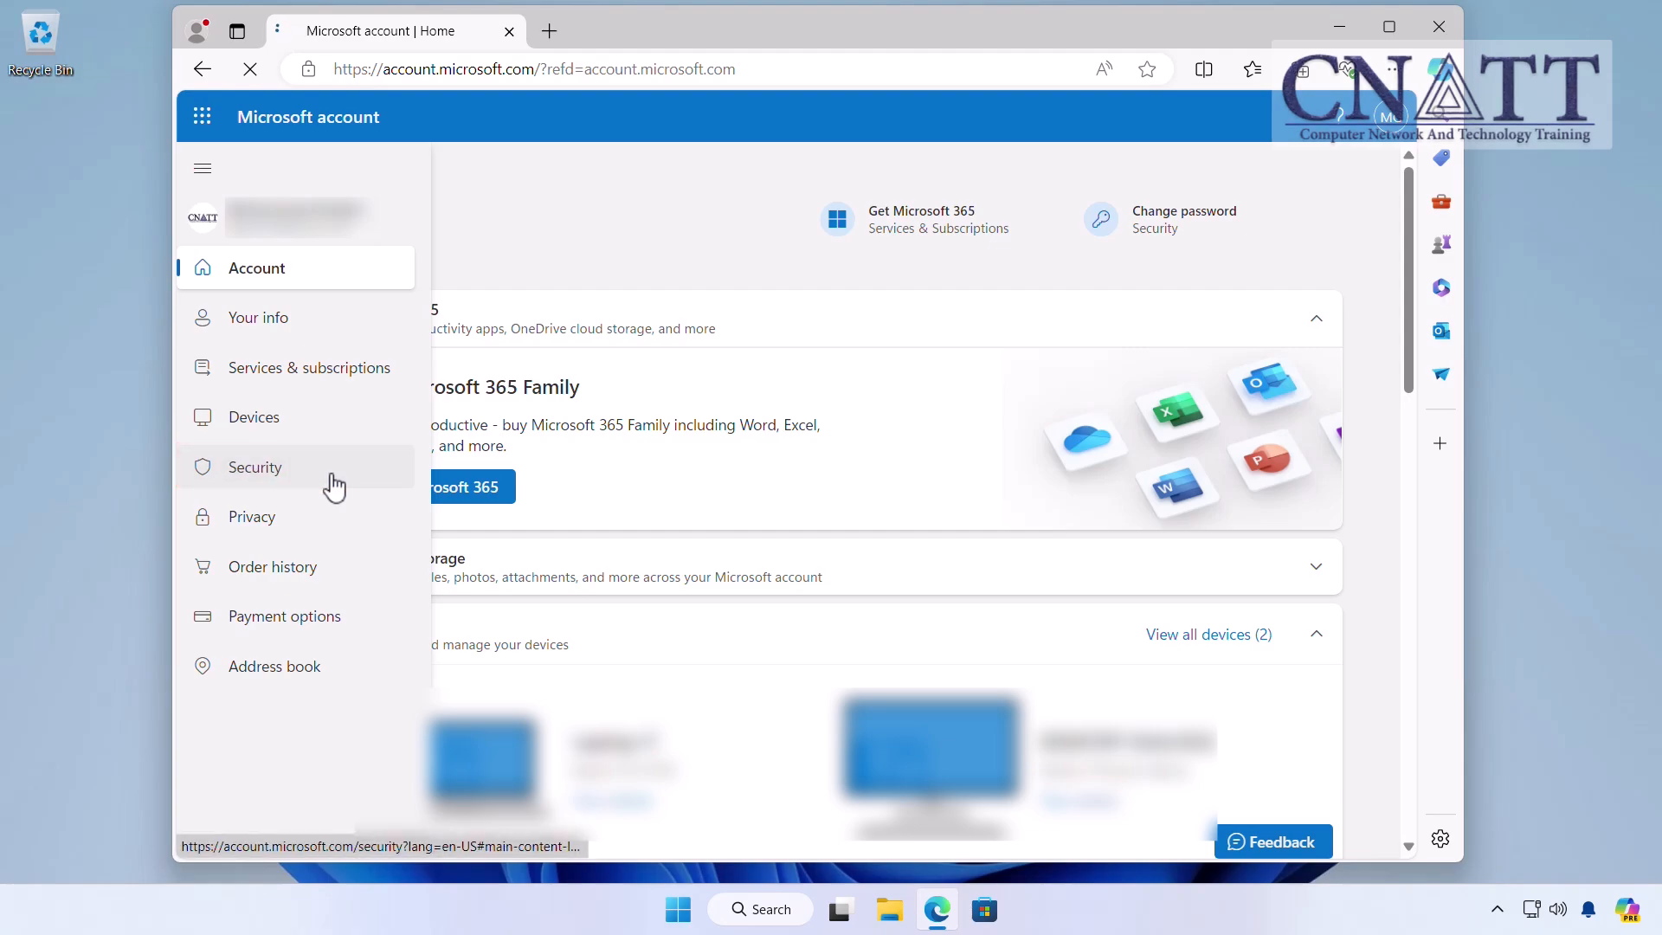
click(254, 467)
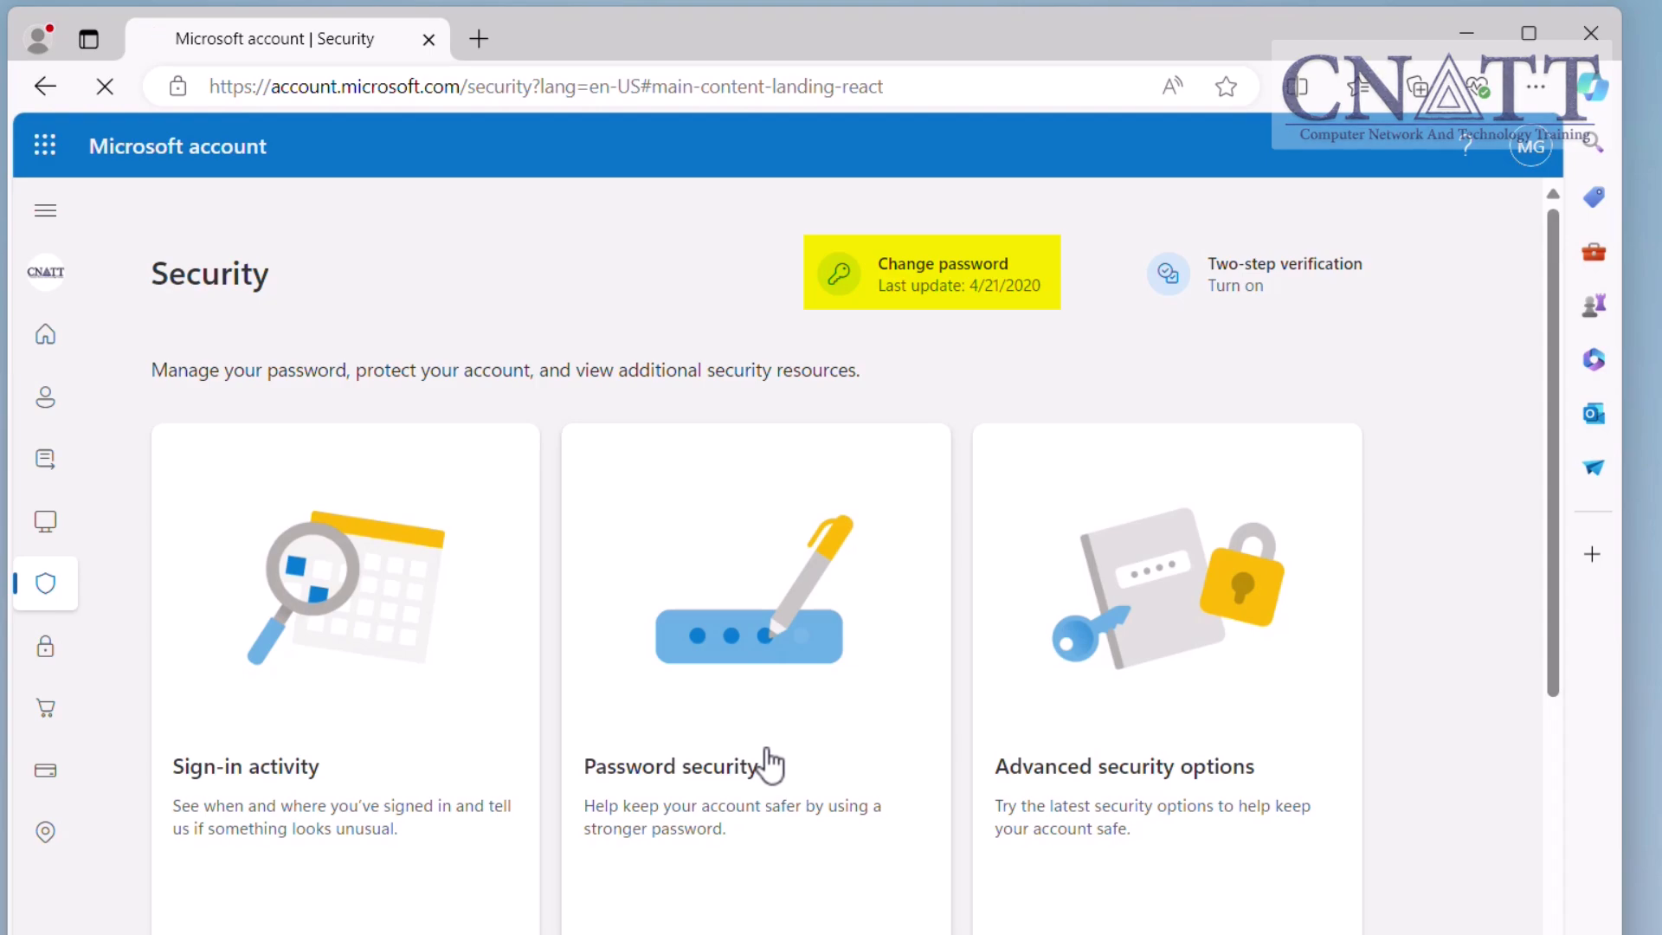
mouse_move(922, 326)
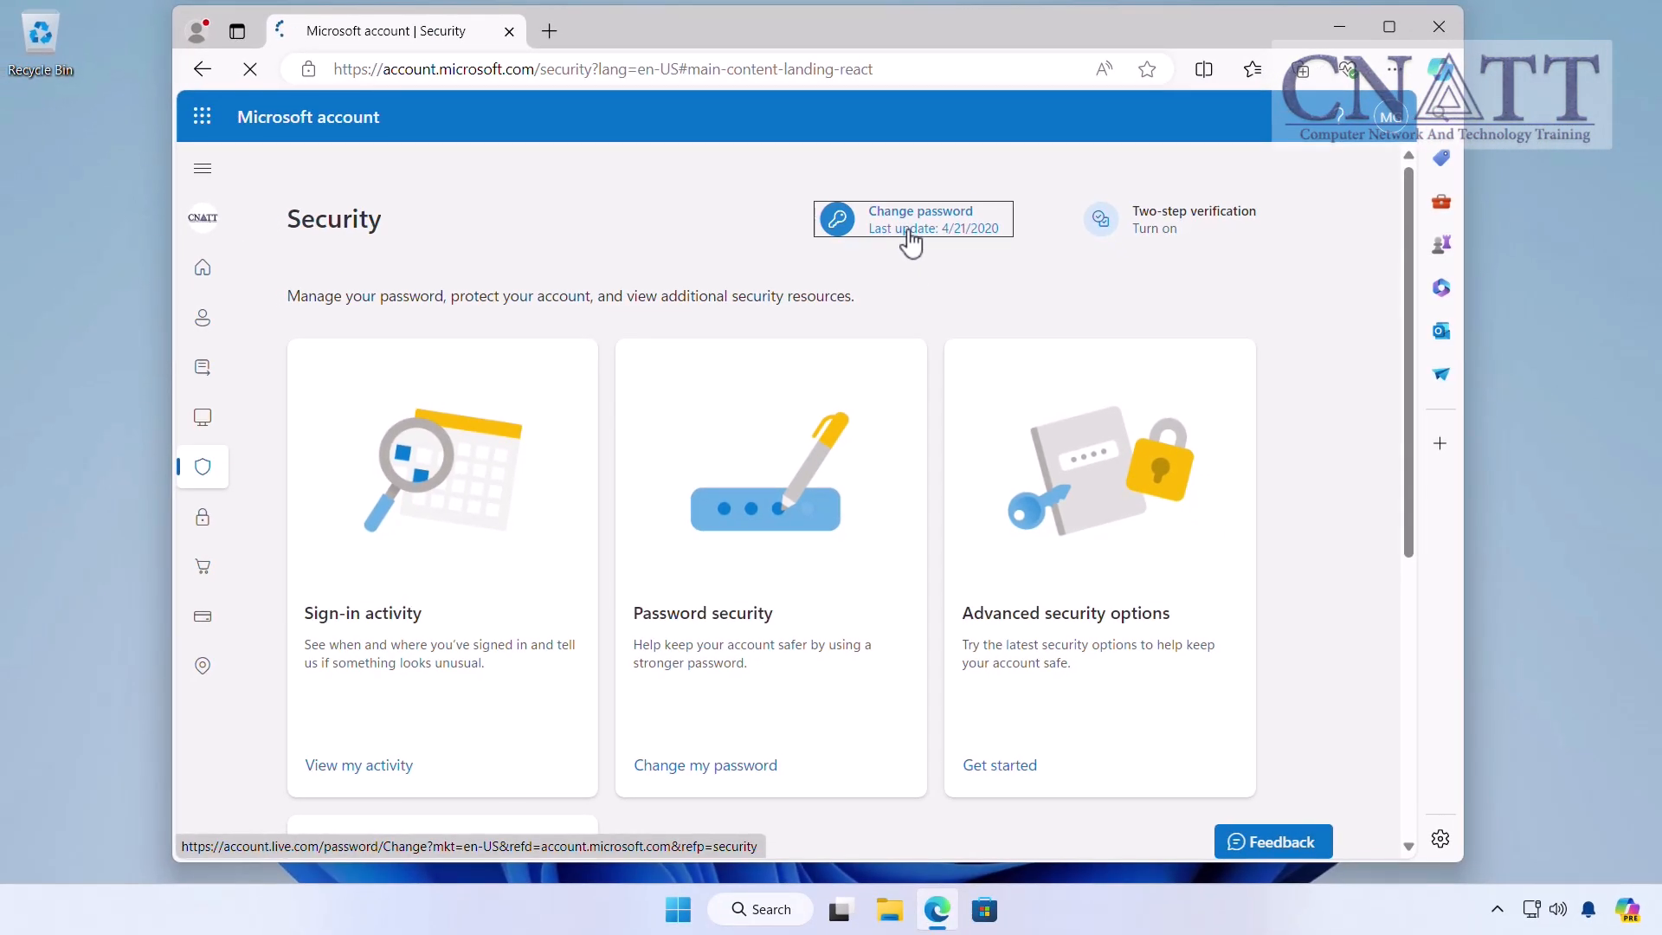
- Fill the Change your password form with current, new, and re-entered passwords
click(920, 218)
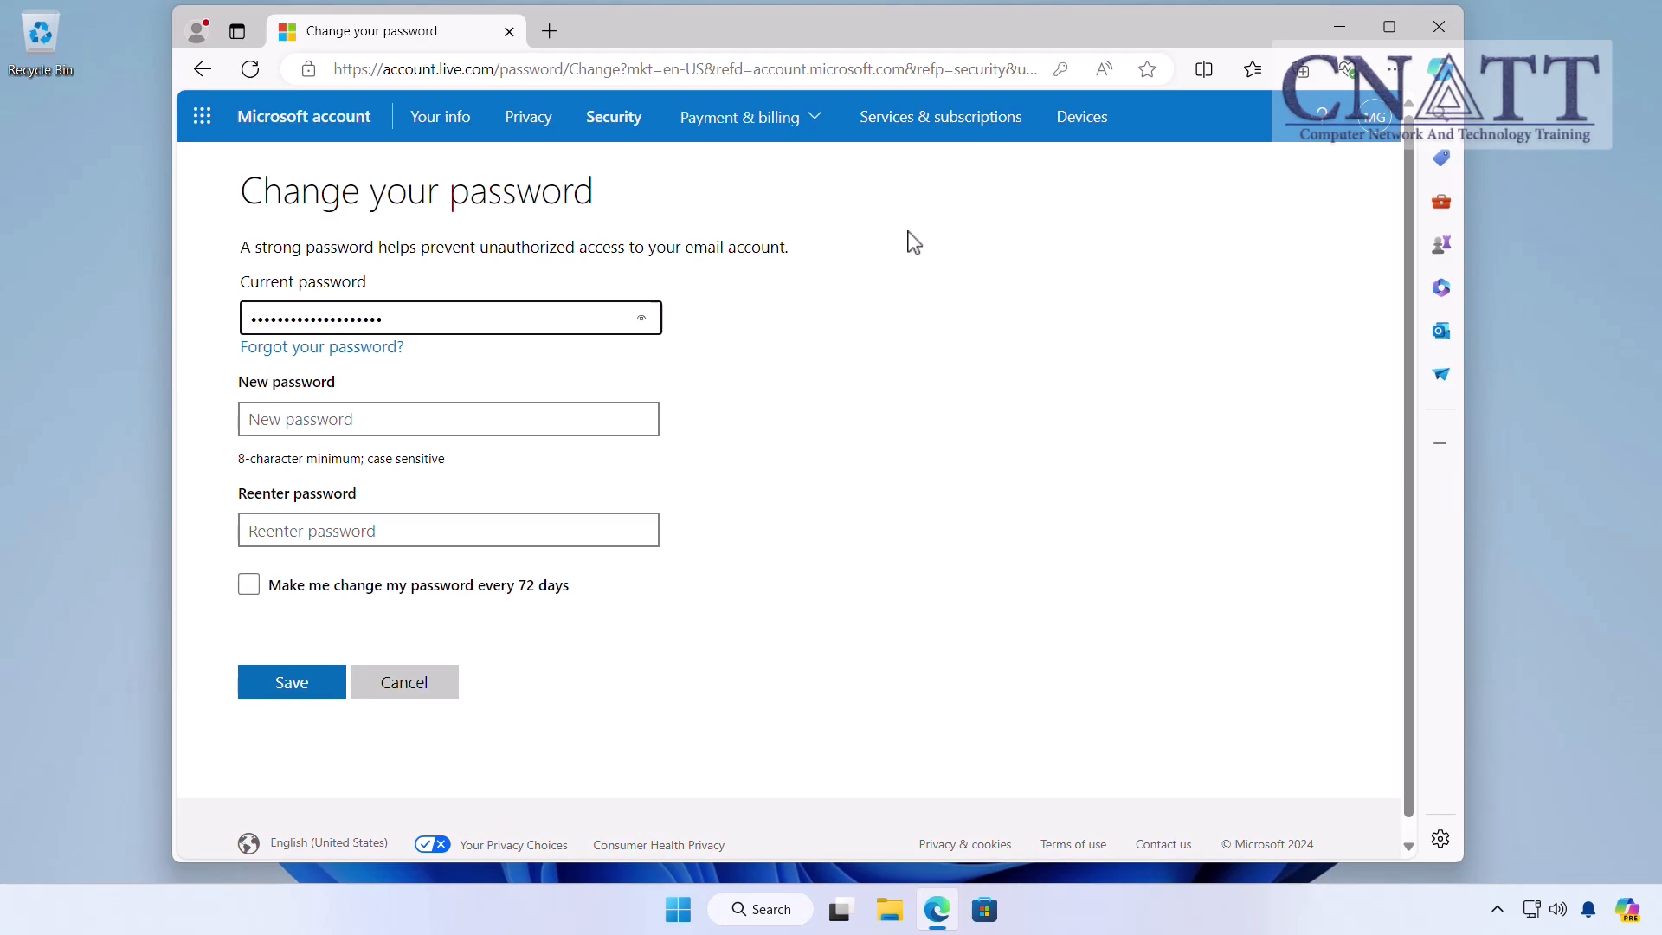
click(447, 419)
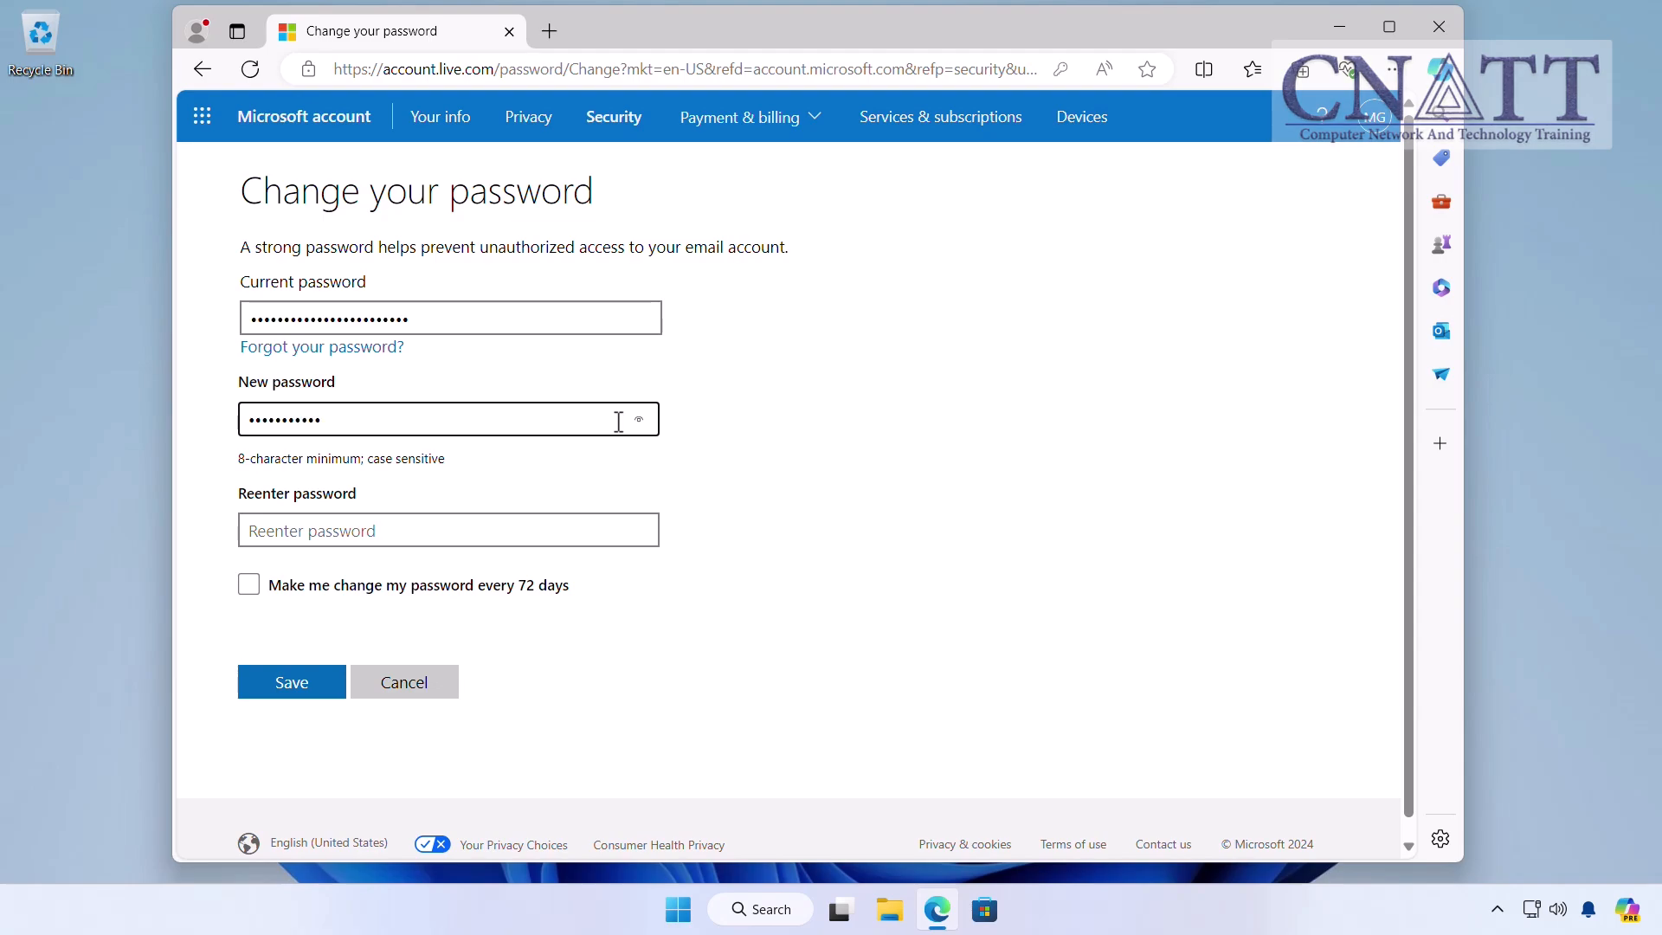
click(448, 529)
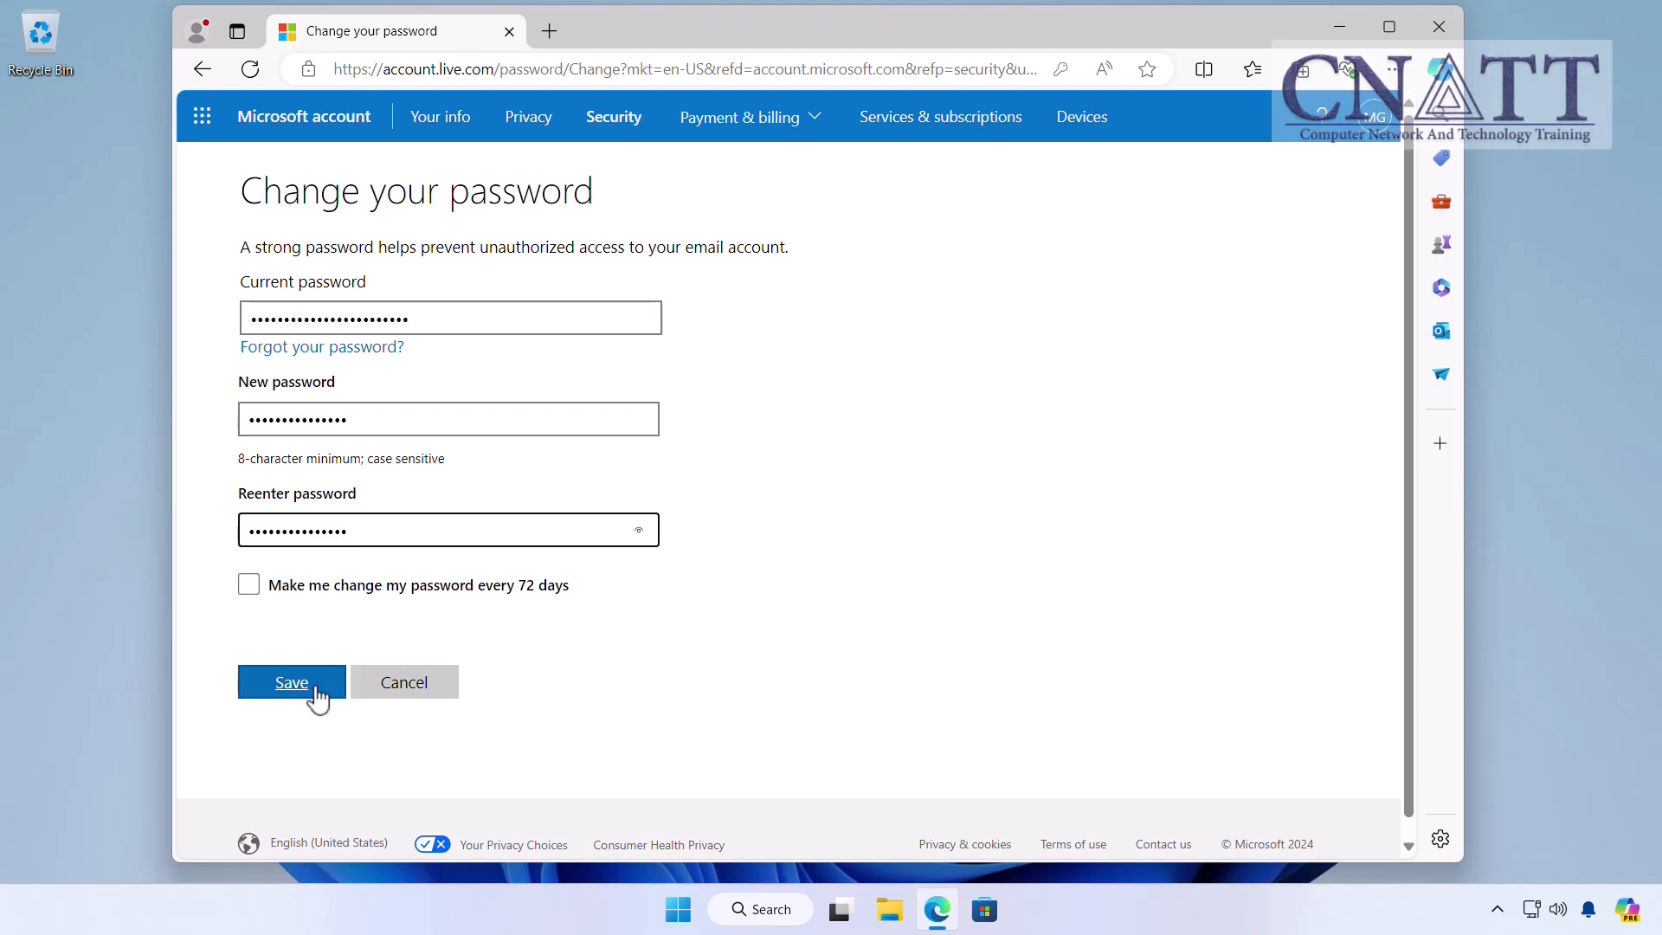
- Save the new password and sign back in with it
click(291, 681)
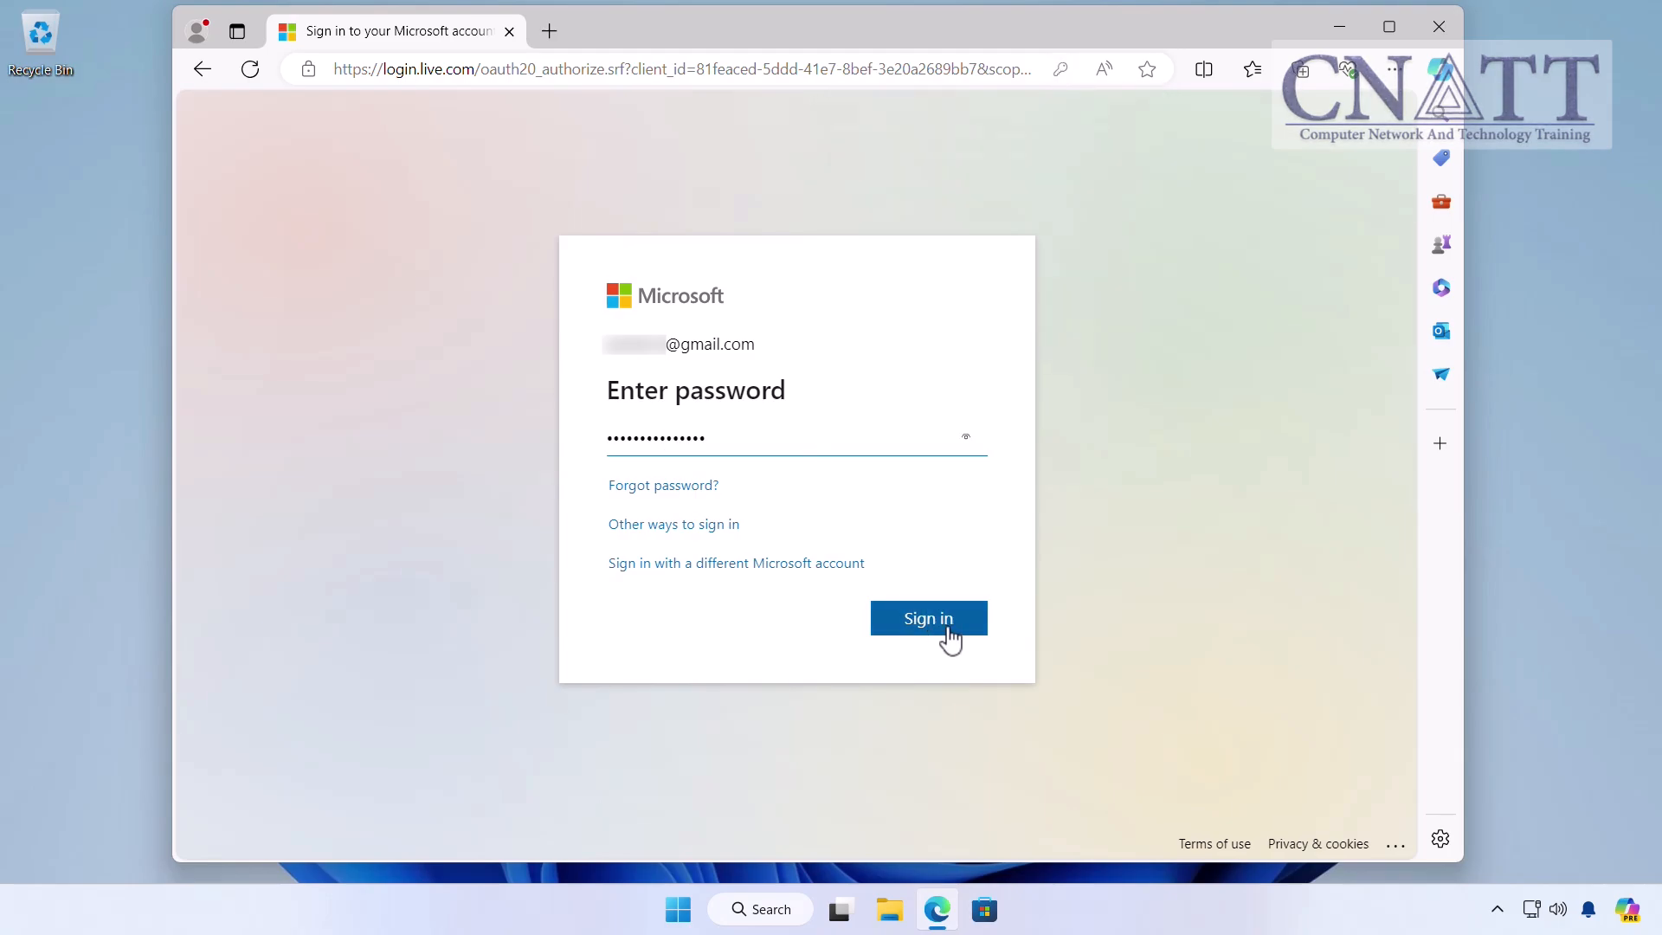
click(927, 618)
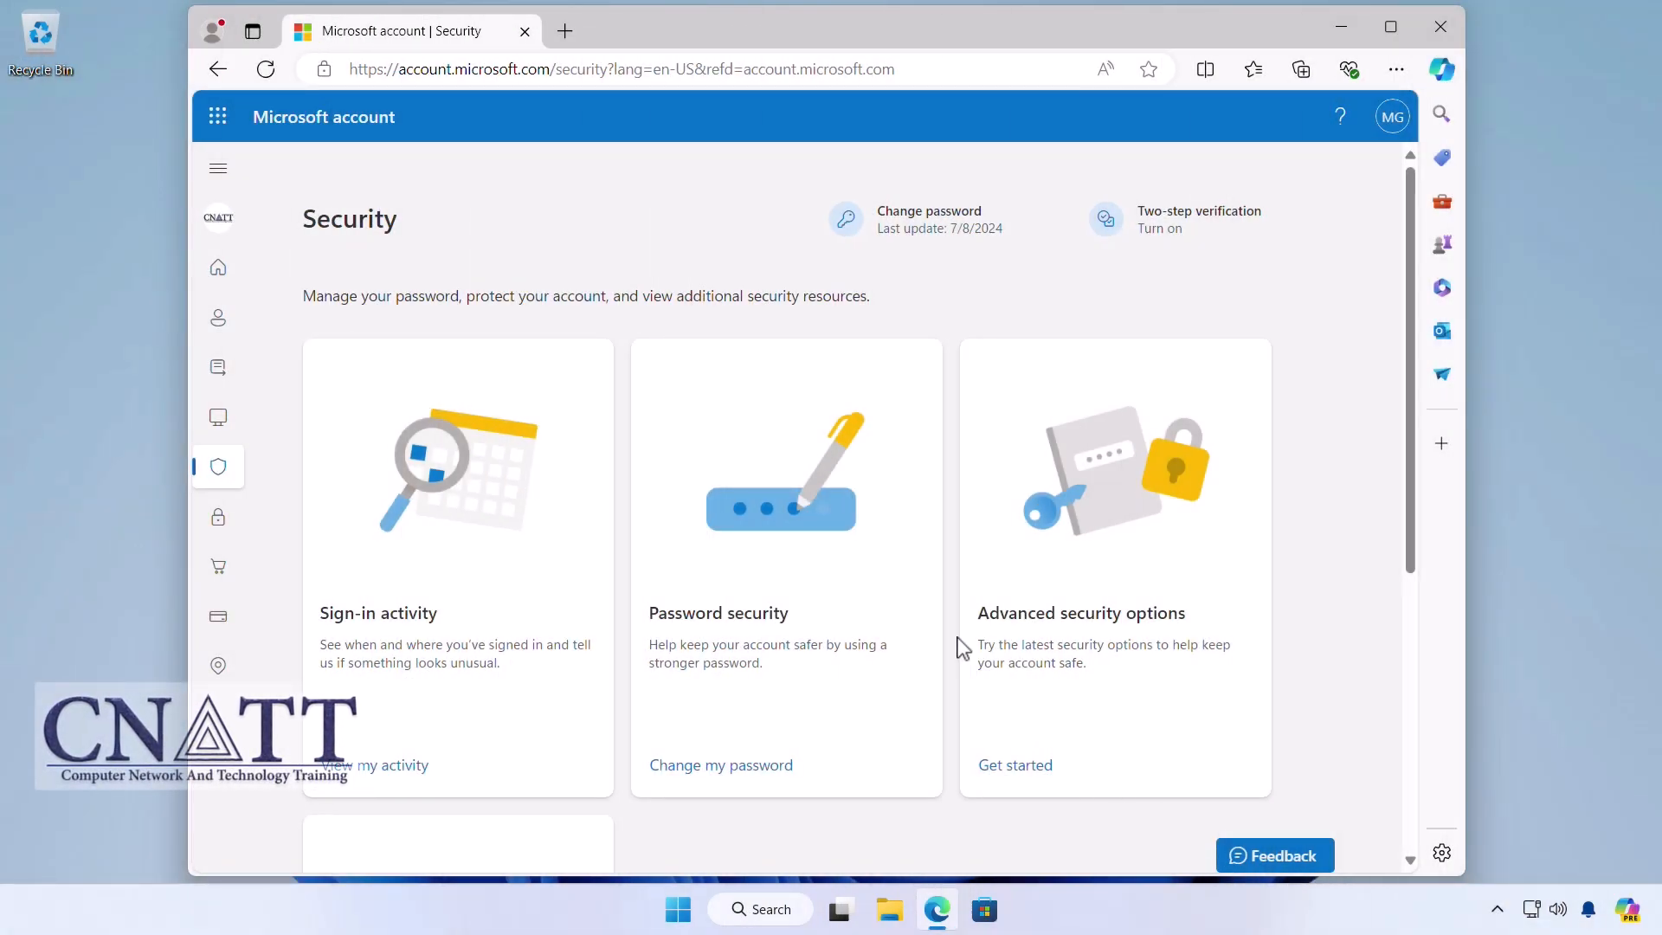
- Sign out of the Microsoft account from the profile menu
click(1392, 115)
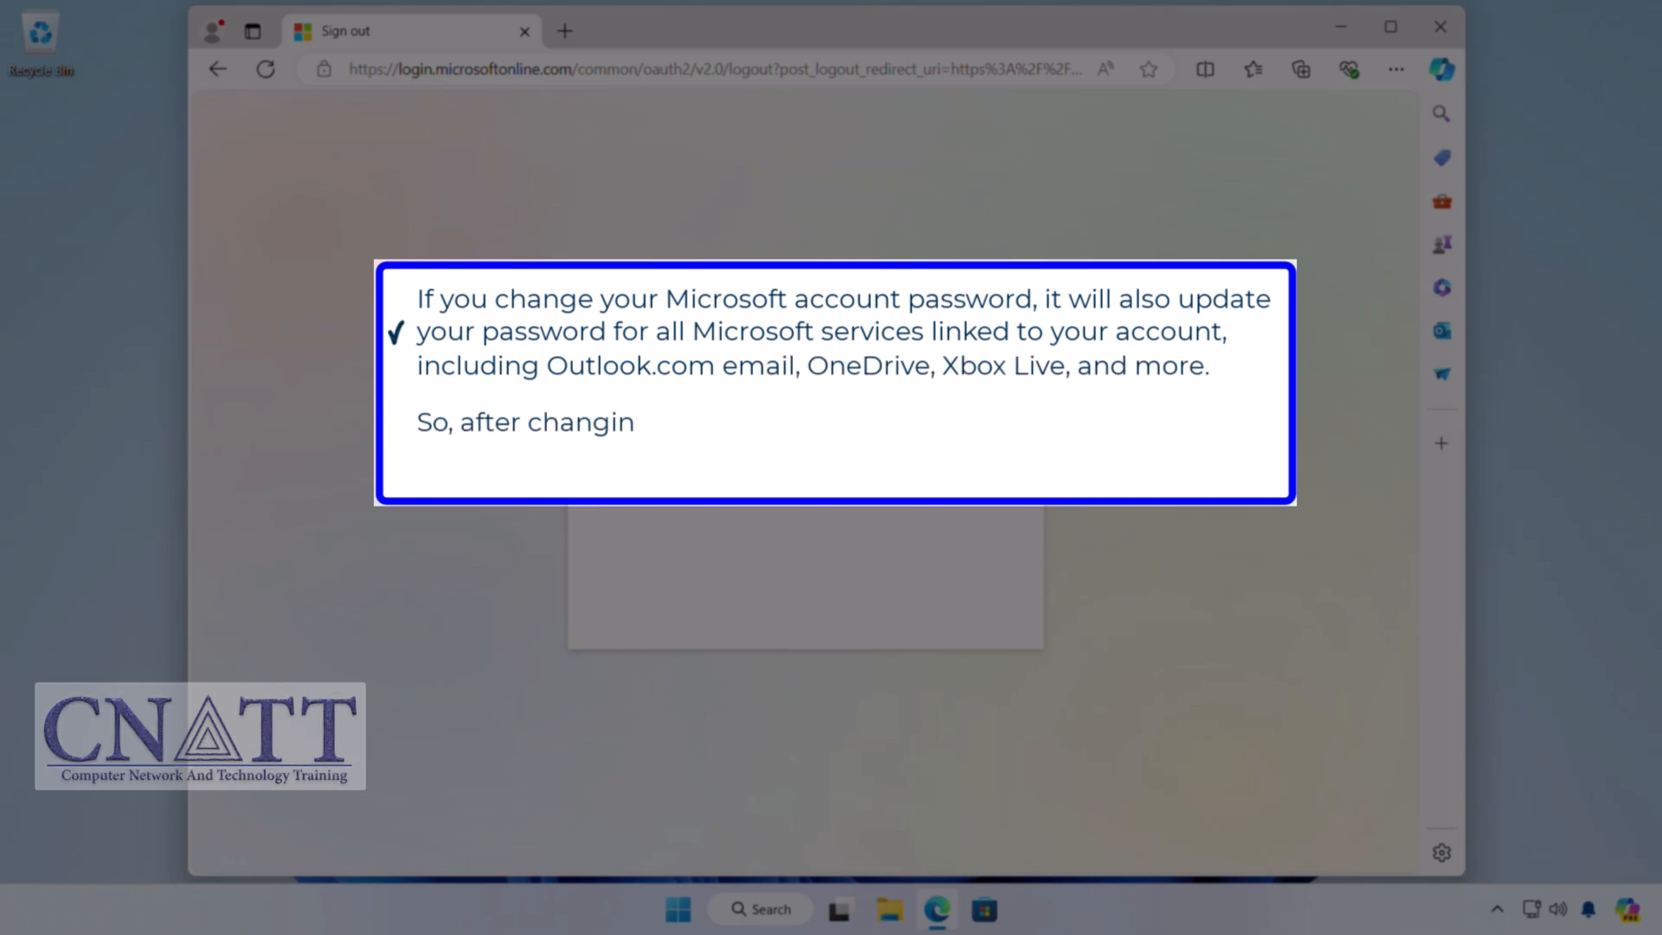
text(g your password, remember to use t)
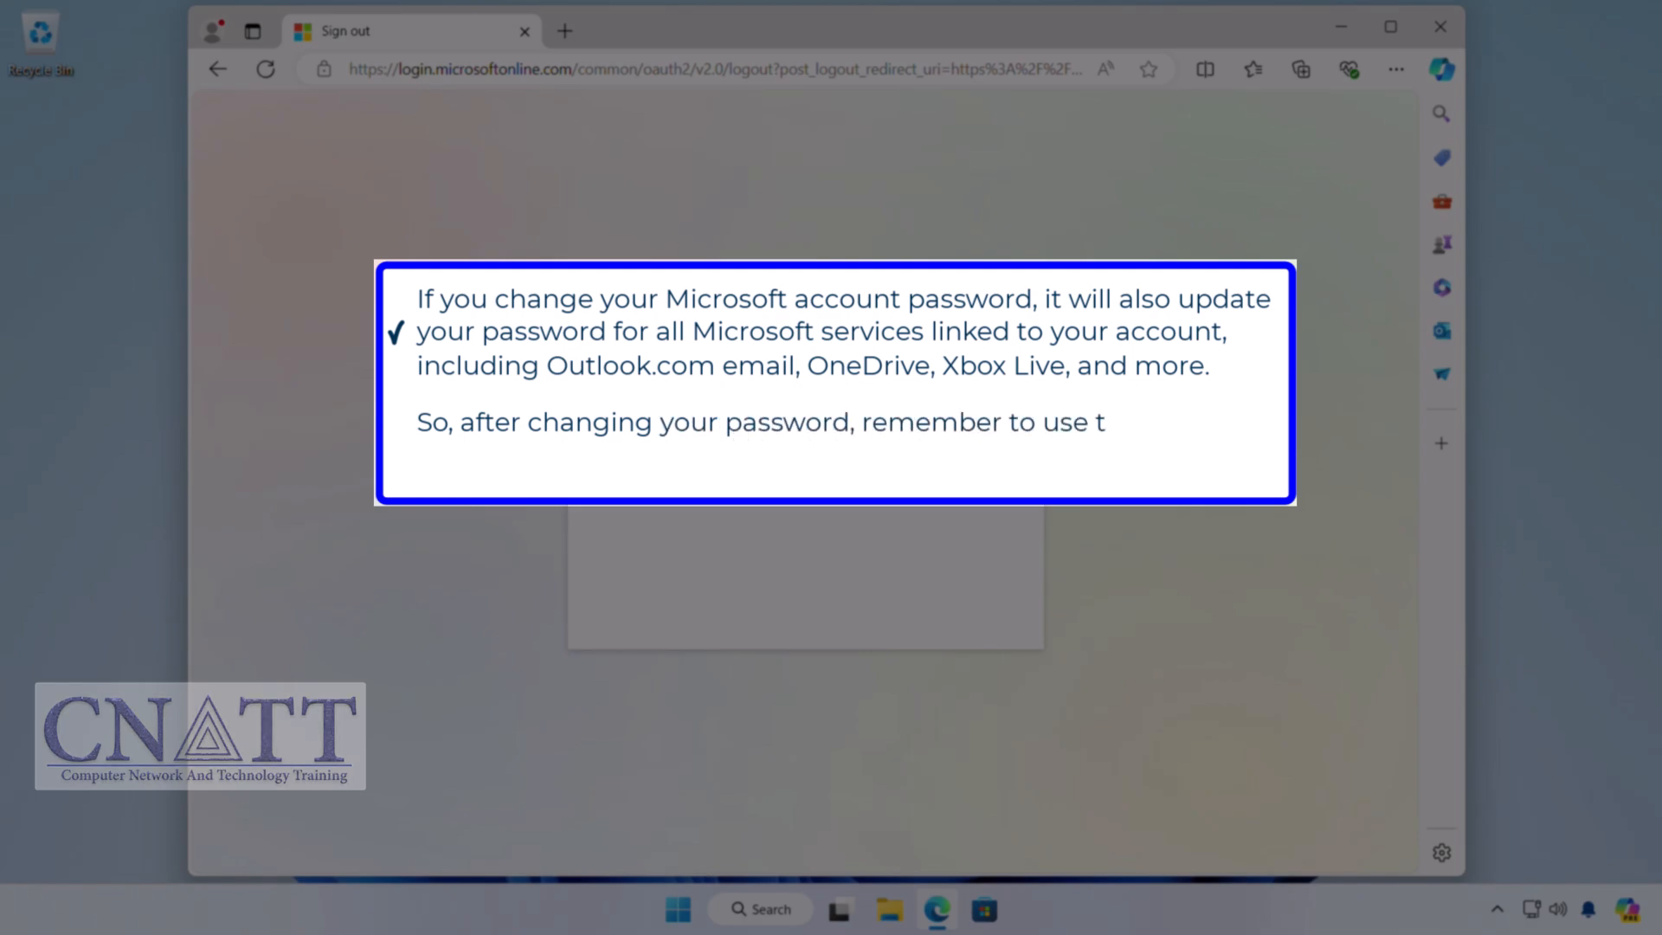